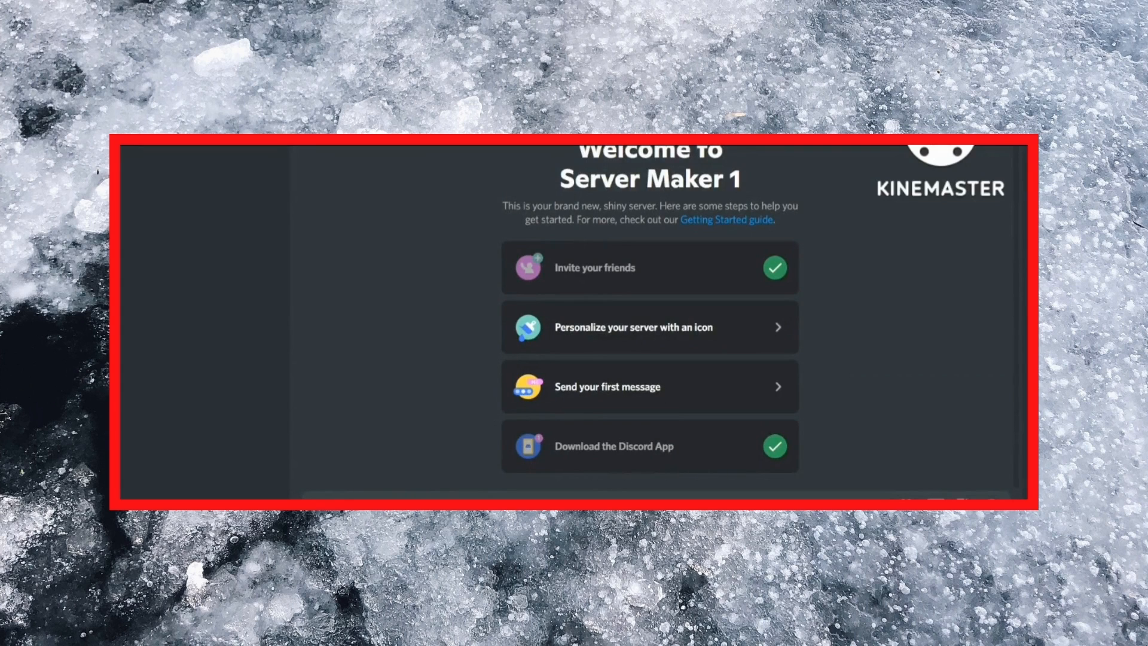
{"action": "scroll", "scroll_direction": "down", "scroll_amount": 3}
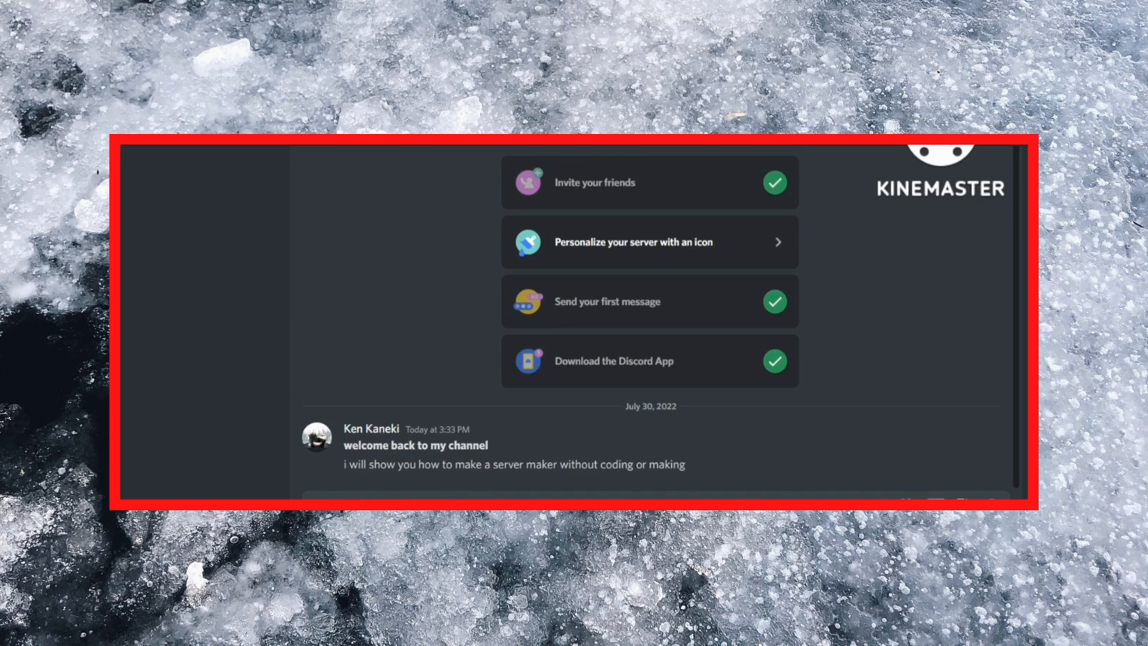
{"action": "scroll", "scroll_direction": "down", "scroll_amount": 3}
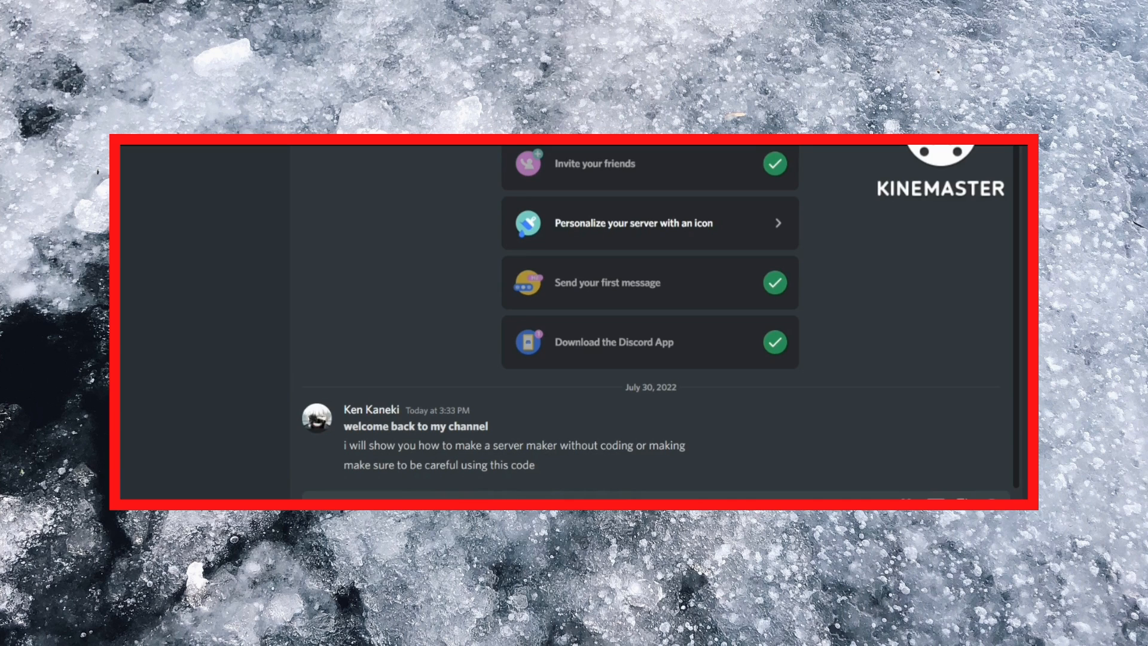
{"action": "scroll", "scroll_direction": "down", "scroll_amount": 3}
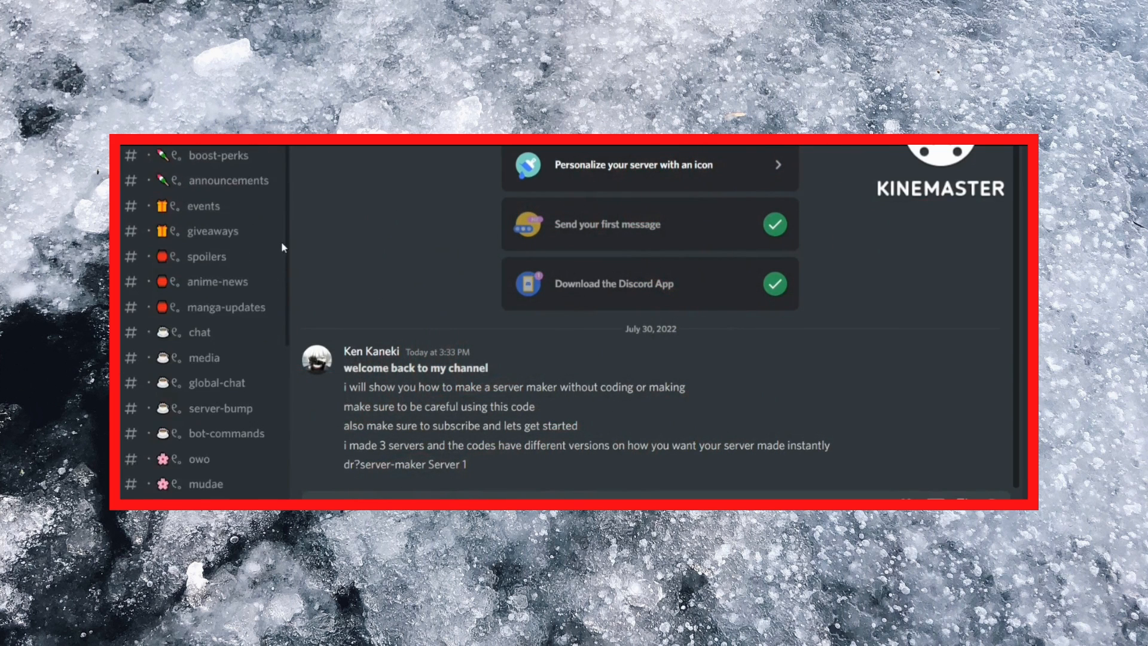
{"action": "scroll", "scroll_direction": "down", "scroll_amount": 3}
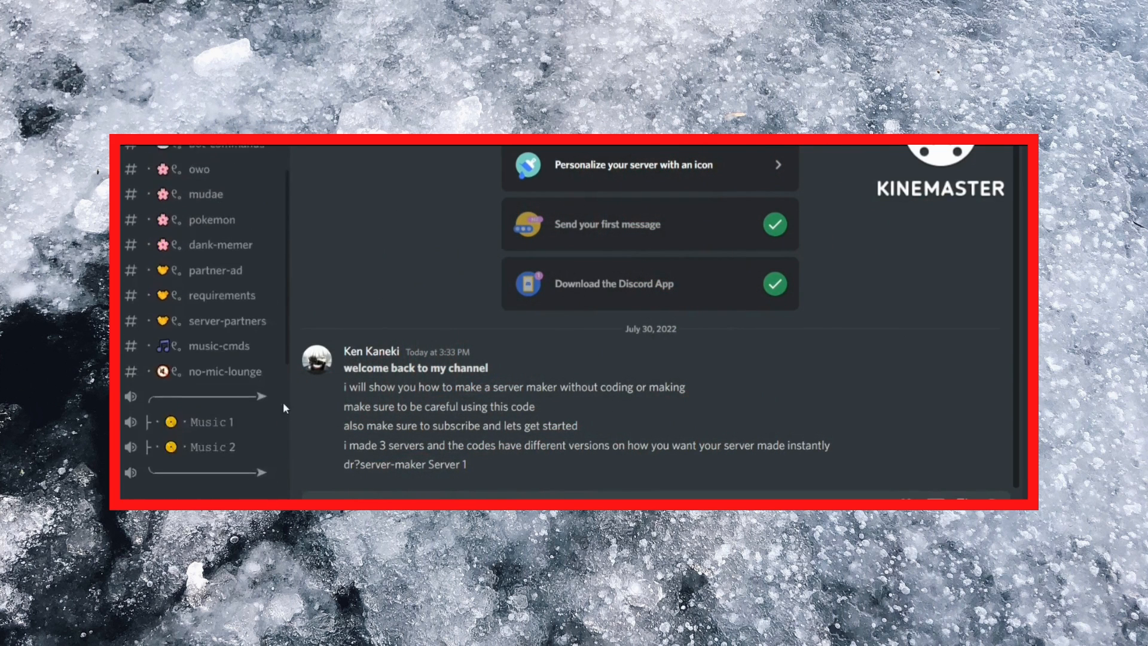
{"action": "scroll", "scroll_direction": "up", "scroll_amount": 3}
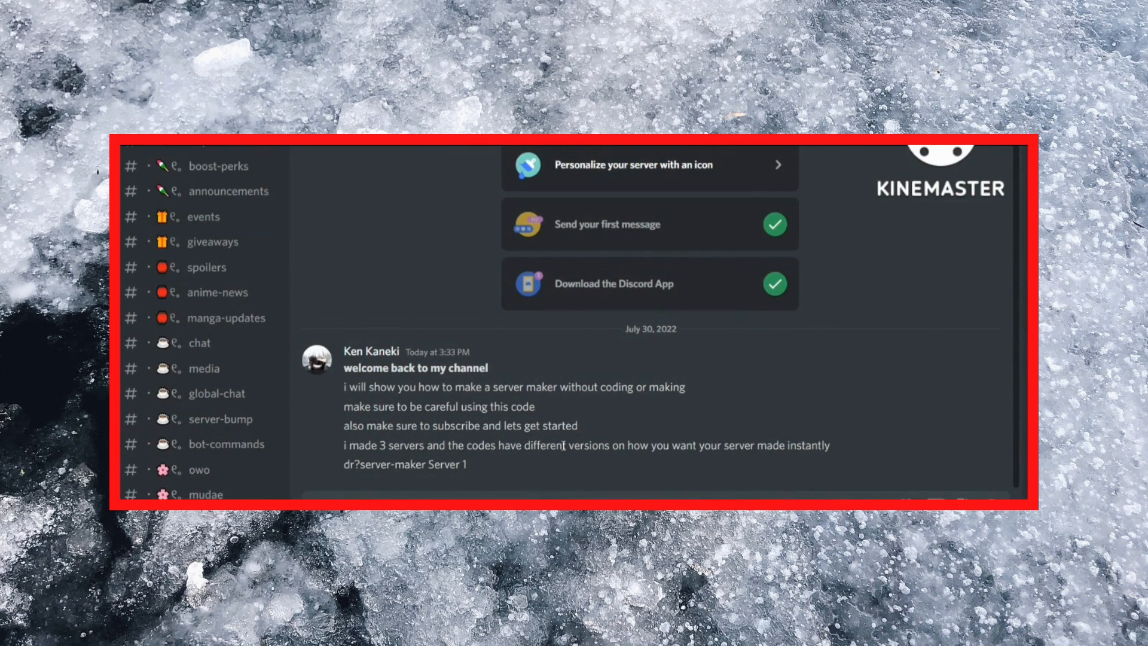
{"action": "scroll", "scroll_direction": "down", "scroll_amount": 3}
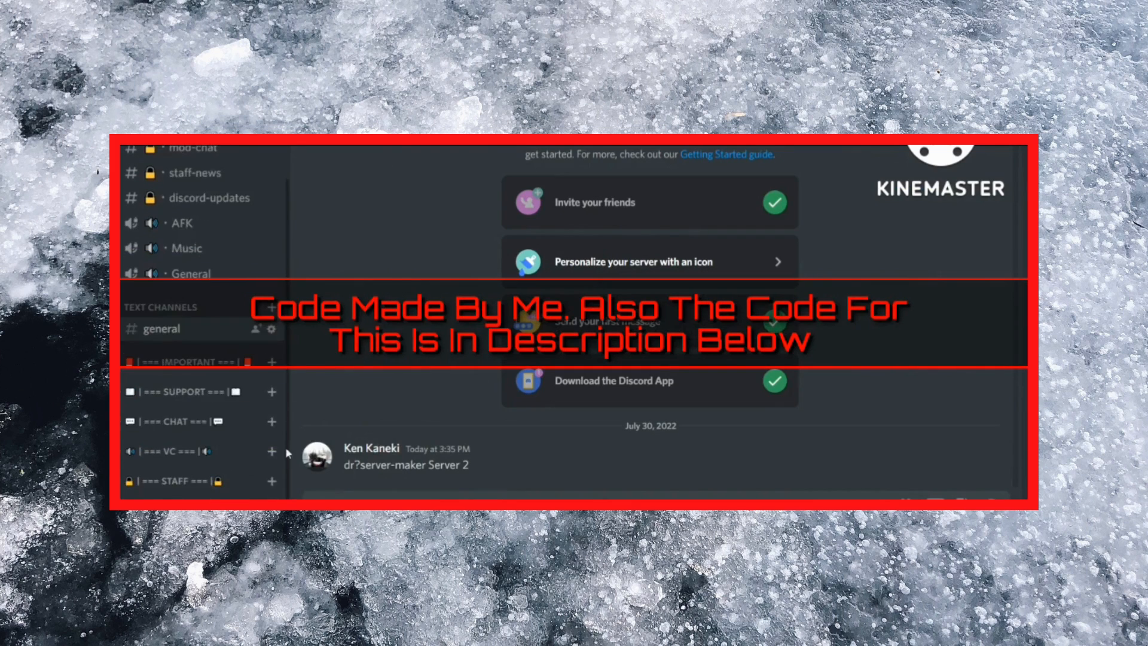
{"action": "scroll", "scroll_direction": "down", "scroll_amount": 3}
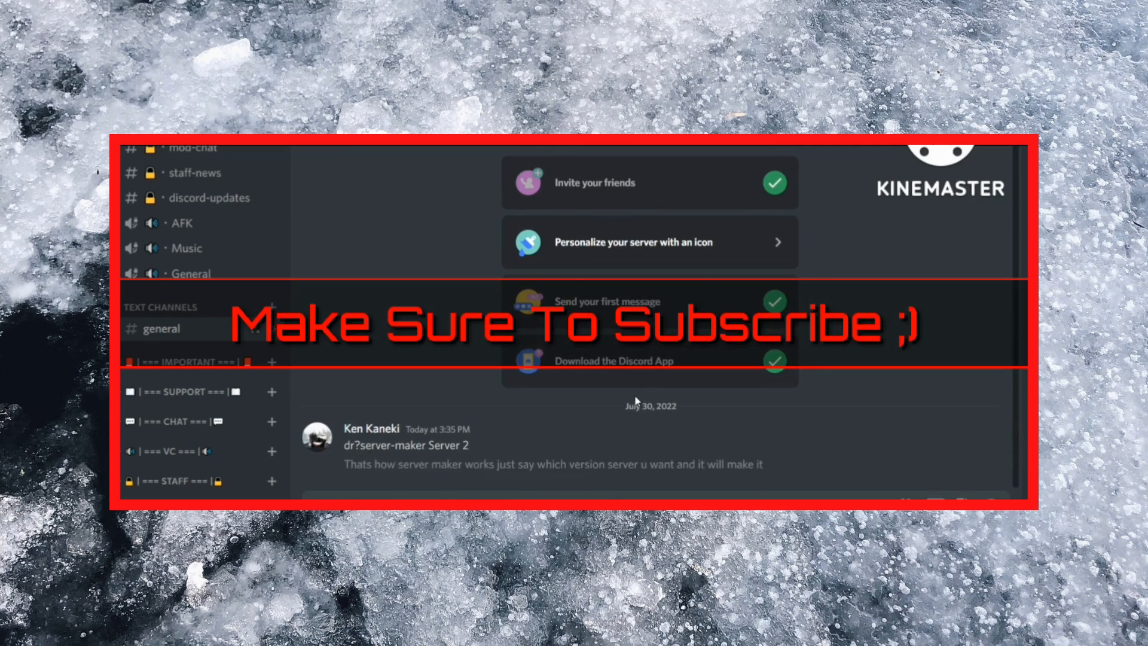
{"action": "mouse_move", "coordinate": [957, 399]}
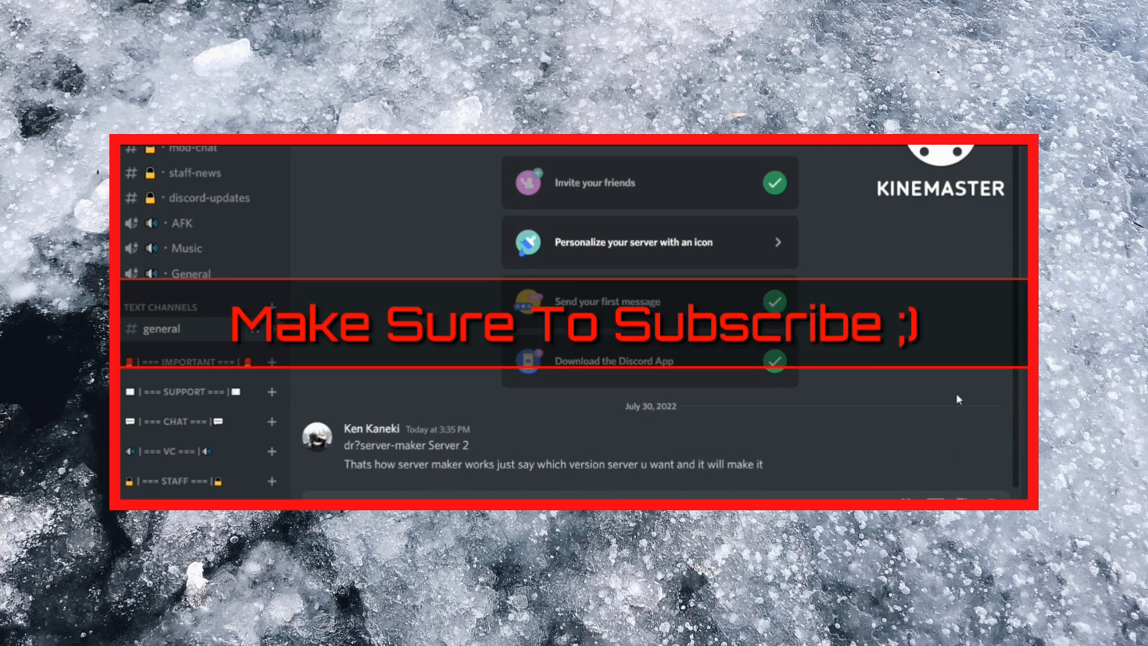